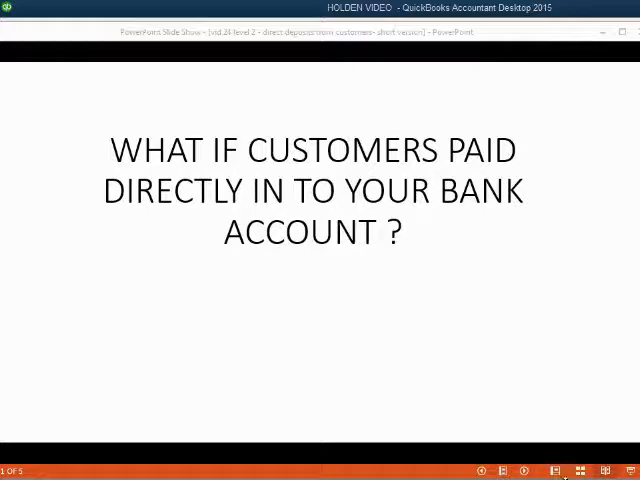
- Advance the slide show to the 'Change the preference' slide, then return to QuickBooks
click(524, 470)
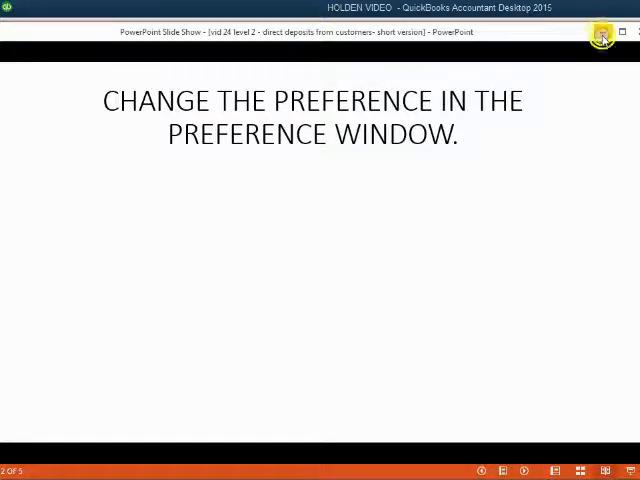
click(40, 26)
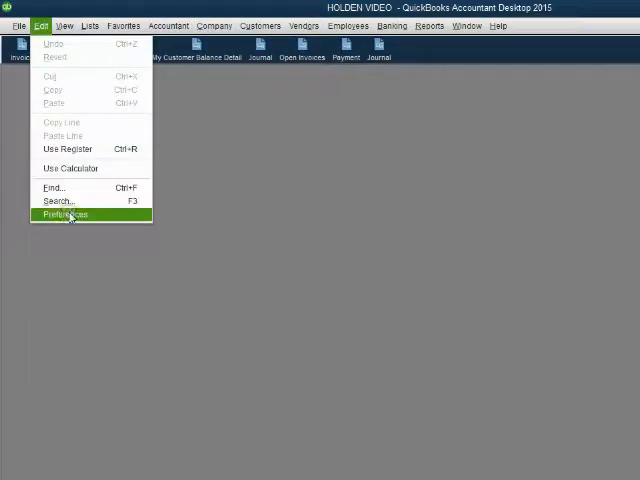
- In Payments company preferences, uncheck 'Use Undeposited Funds as a default deposit to account'
click(66, 214)
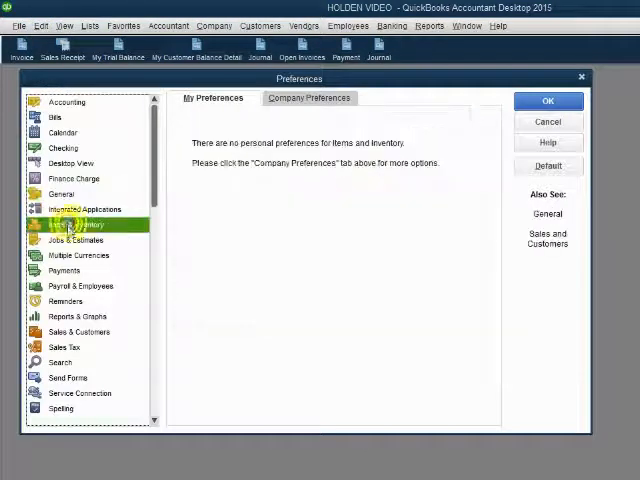
click(80, 256)
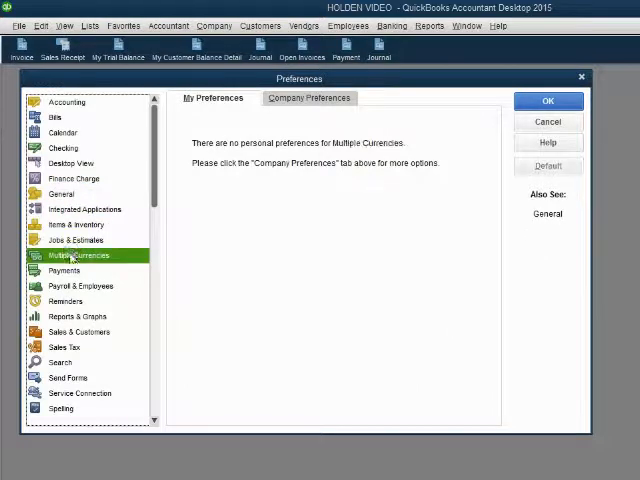
click(64, 270)
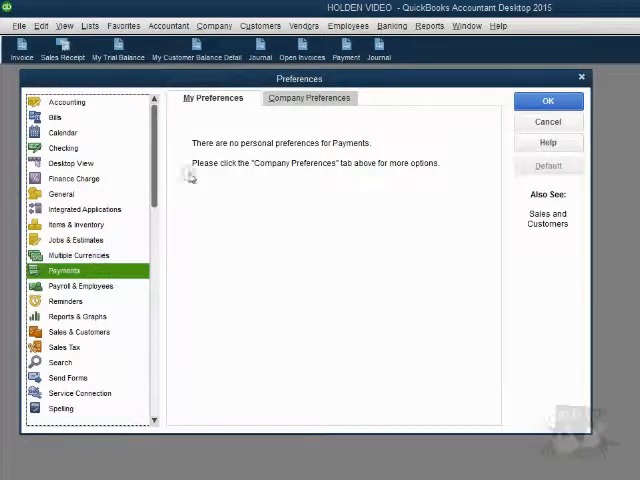
click(308, 96)
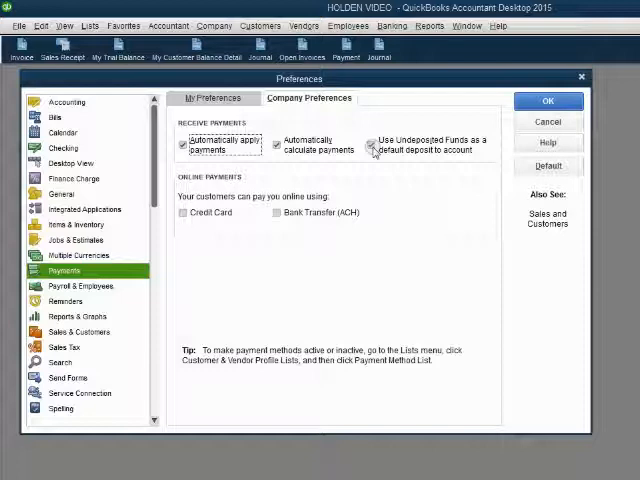
click(372, 144)
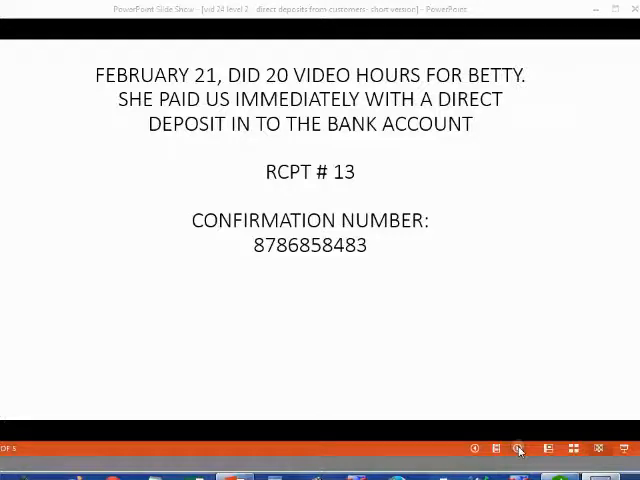
mouse_move(400, 296)
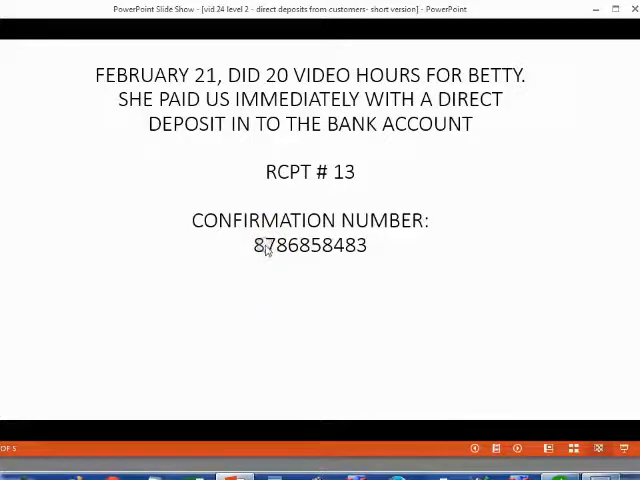
mouse_move(268, 246)
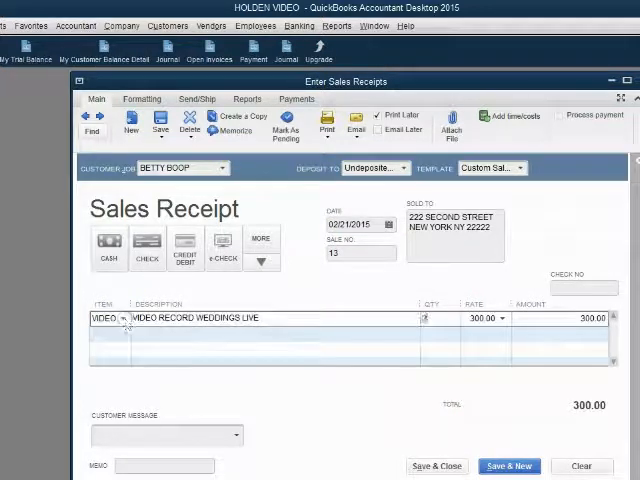
- Enter quantity 20 video hours on sales receipt 13, totalling 6,000.00
text(20)
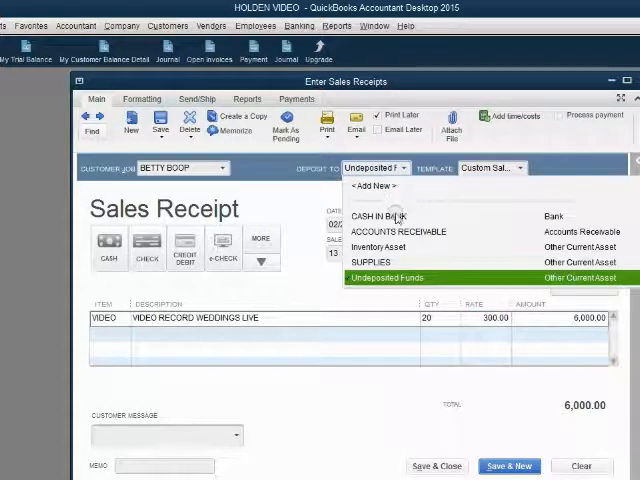
- Deposit the receipt to CASH IN BANK as an e-Check with confirmation number 878685
click(364, 214)
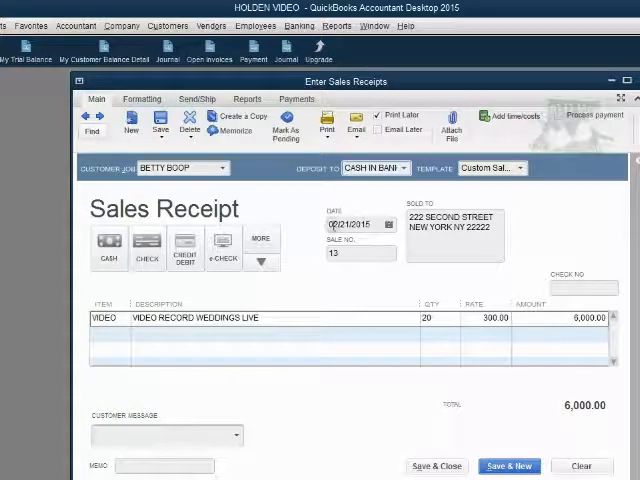
click(222, 248)
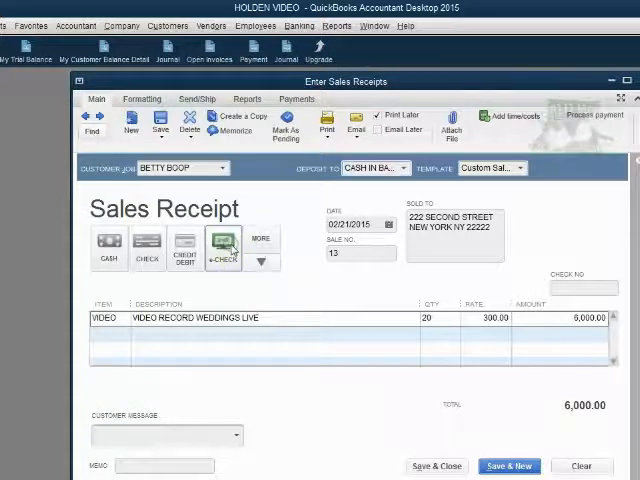
mouse_move(224, 248)
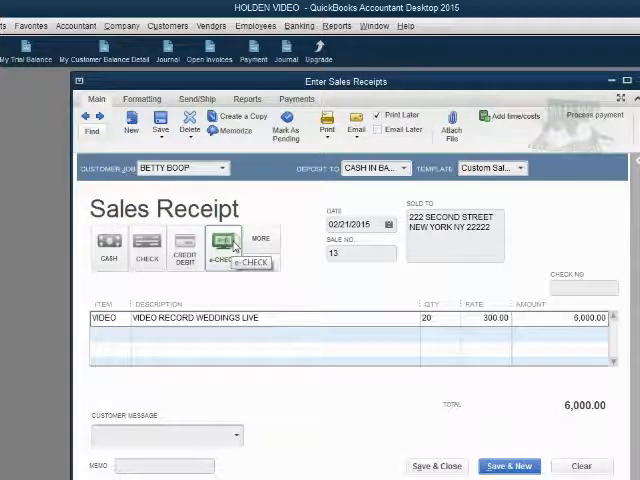
mouse_move(224, 244)
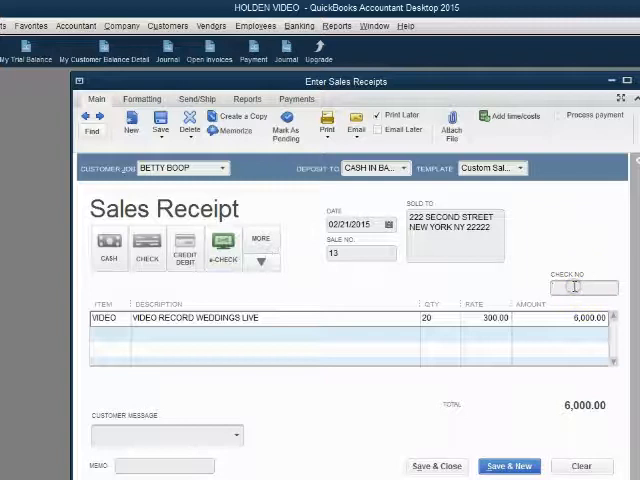
text(8)
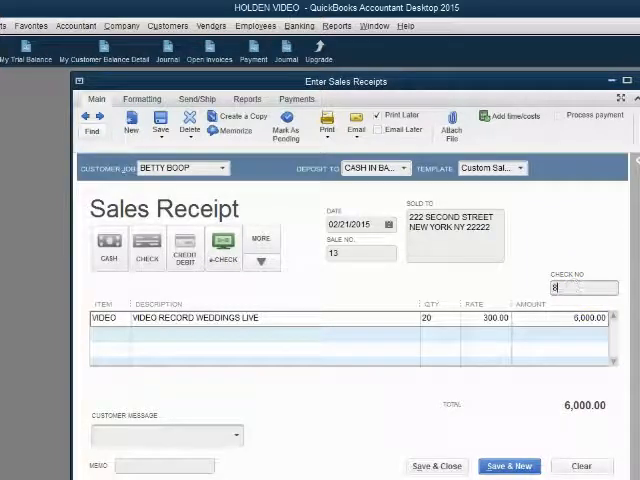
text(78685)
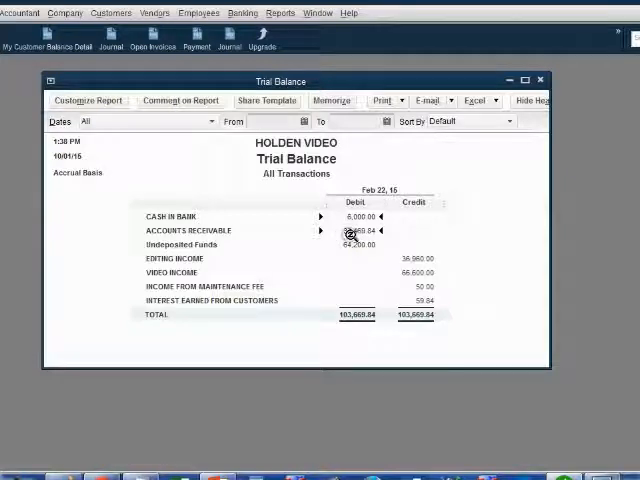
- Start a new customer payment for Betty Boop deposited to CASH IN BANK
click(196, 40)
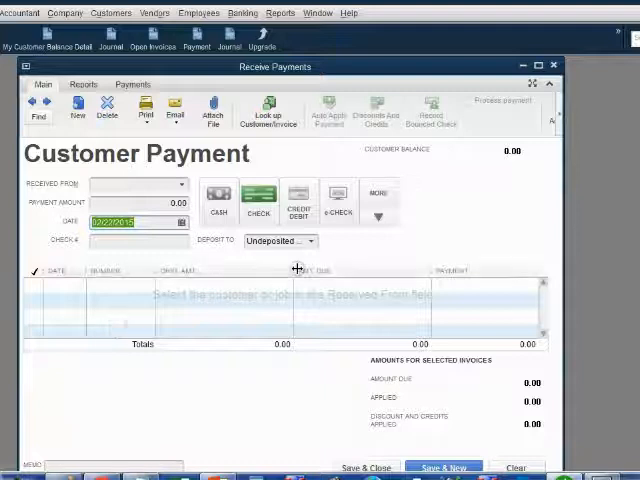
click(312, 240)
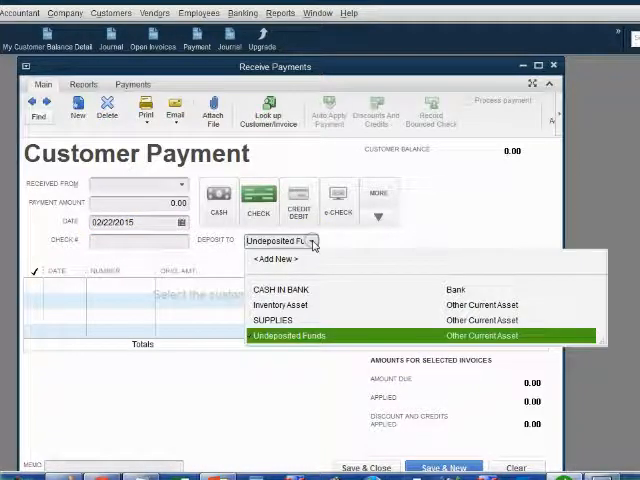
click(290, 288)
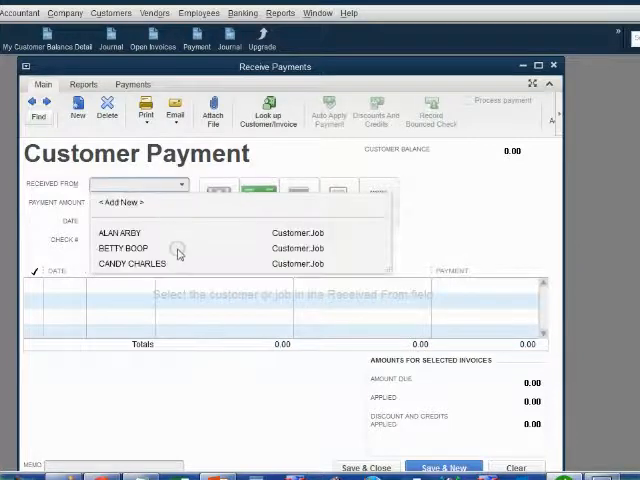
click(132, 246)
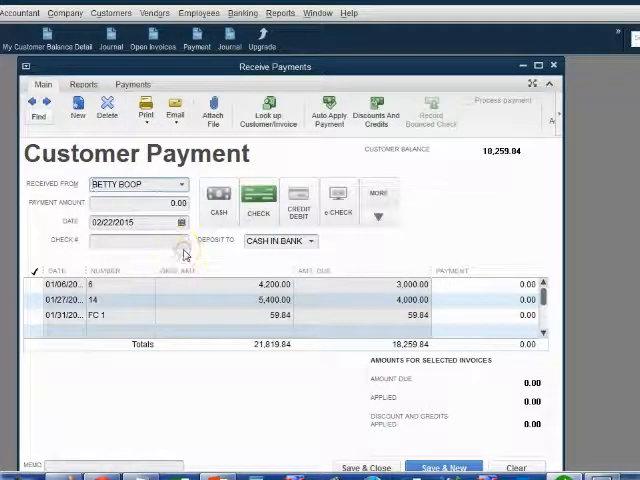
- Enter reference number 76757473 and choose the payment method
click(338, 196)
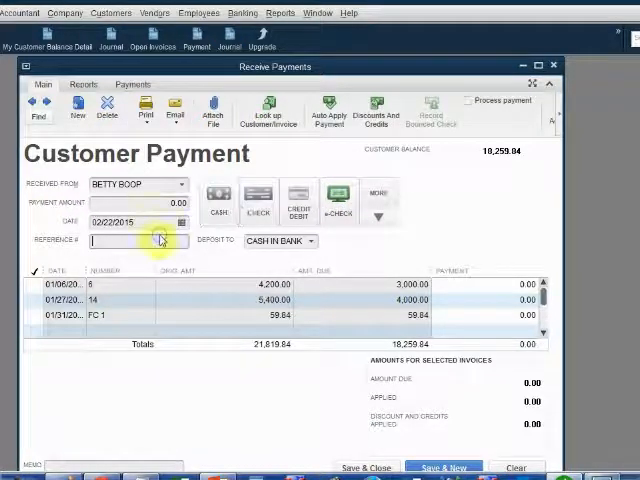
text(757)
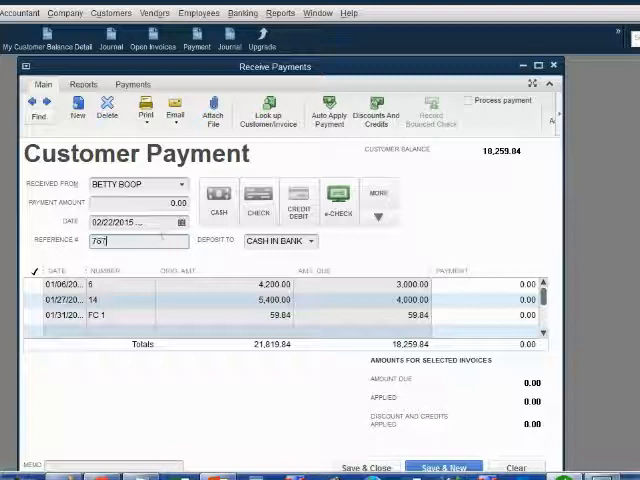
text(76757473)
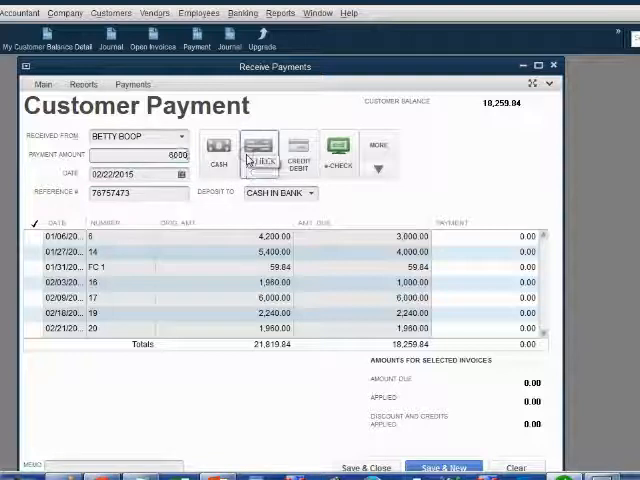
click(36, 296)
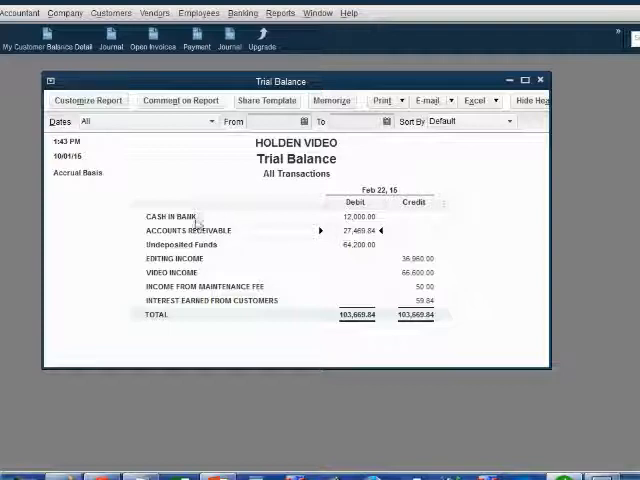
mouse_move(348, 262)
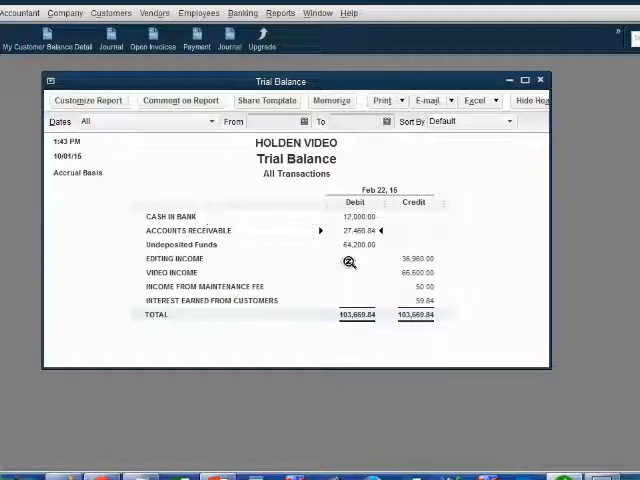